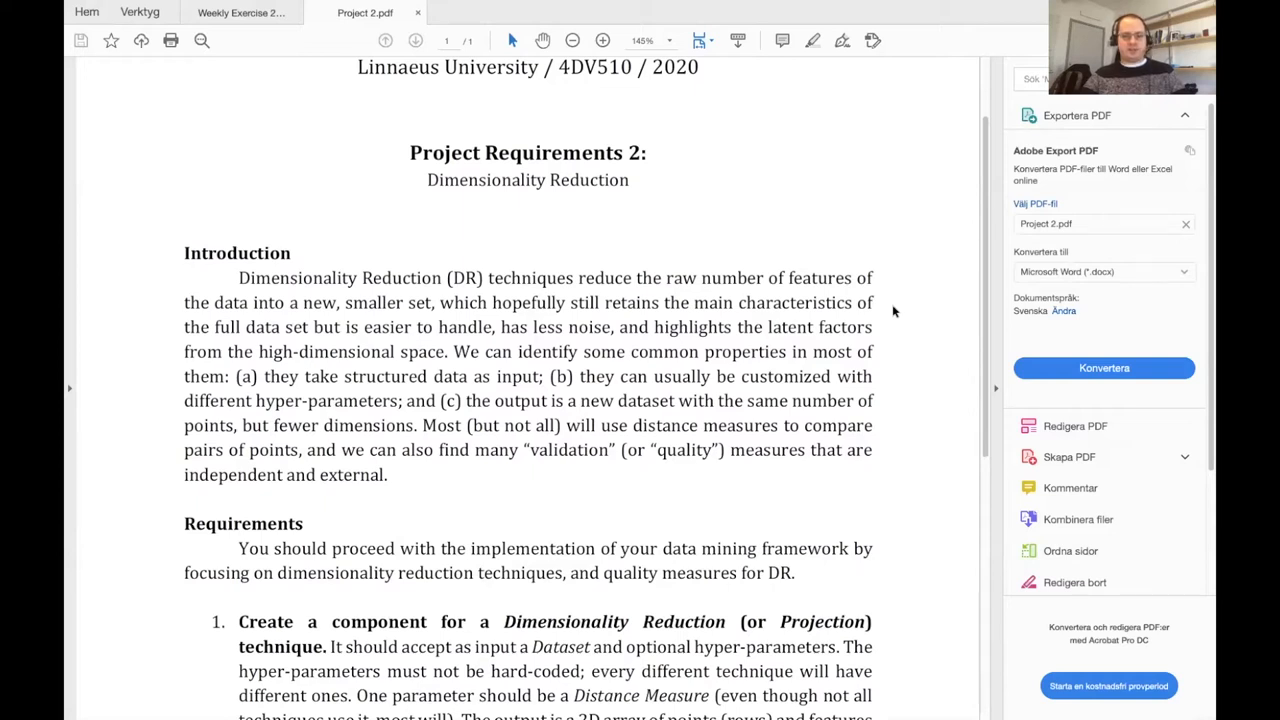
pyautogui.scroll(-3)
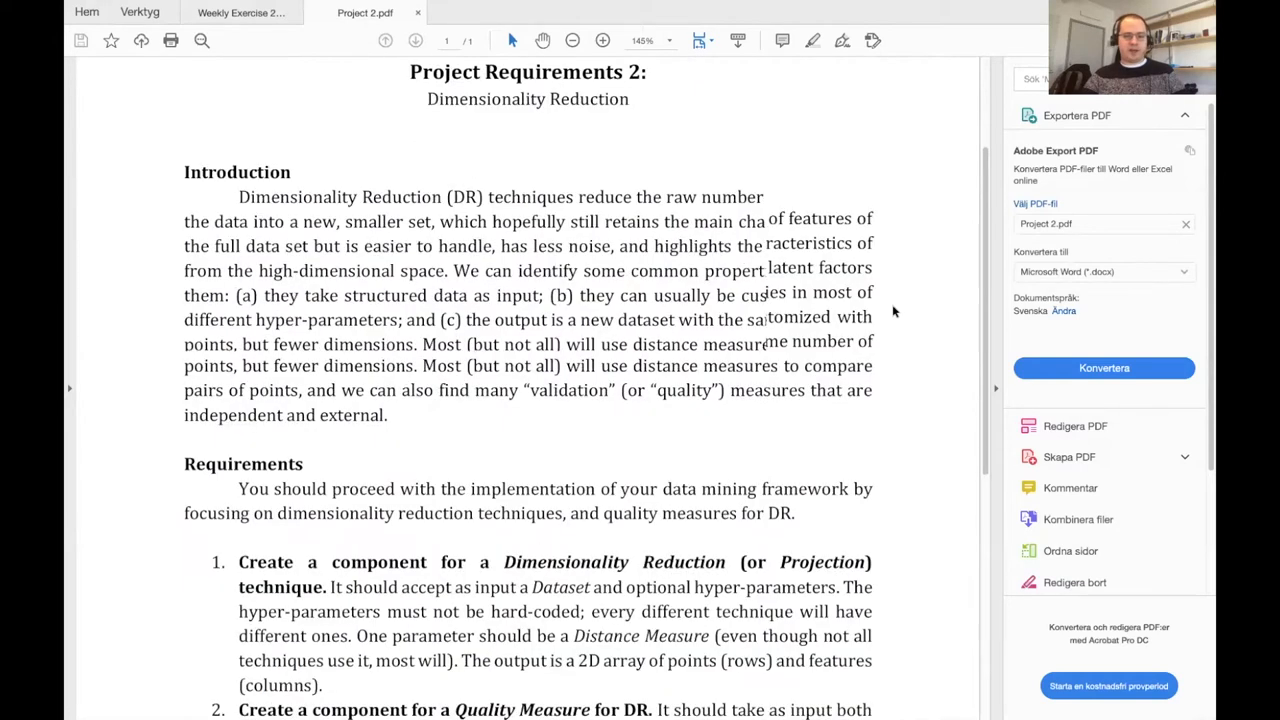
pyautogui.scroll(3)
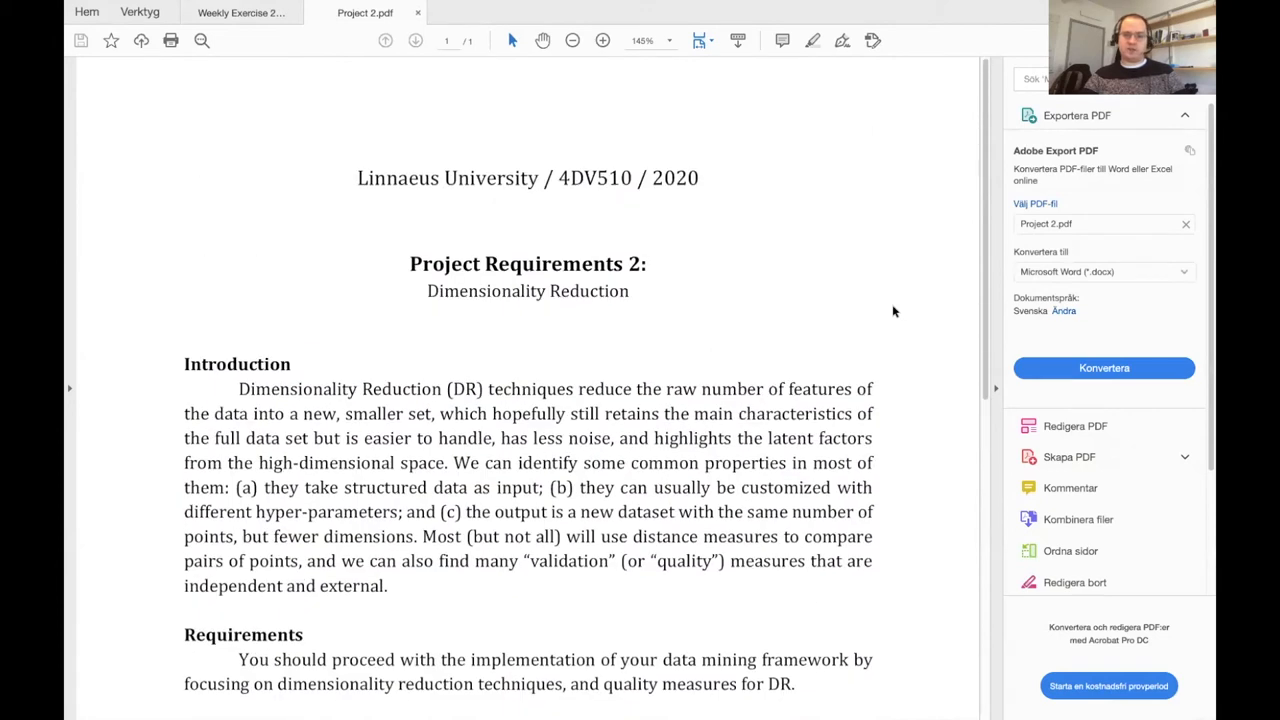
pyautogui.scroll(-3)
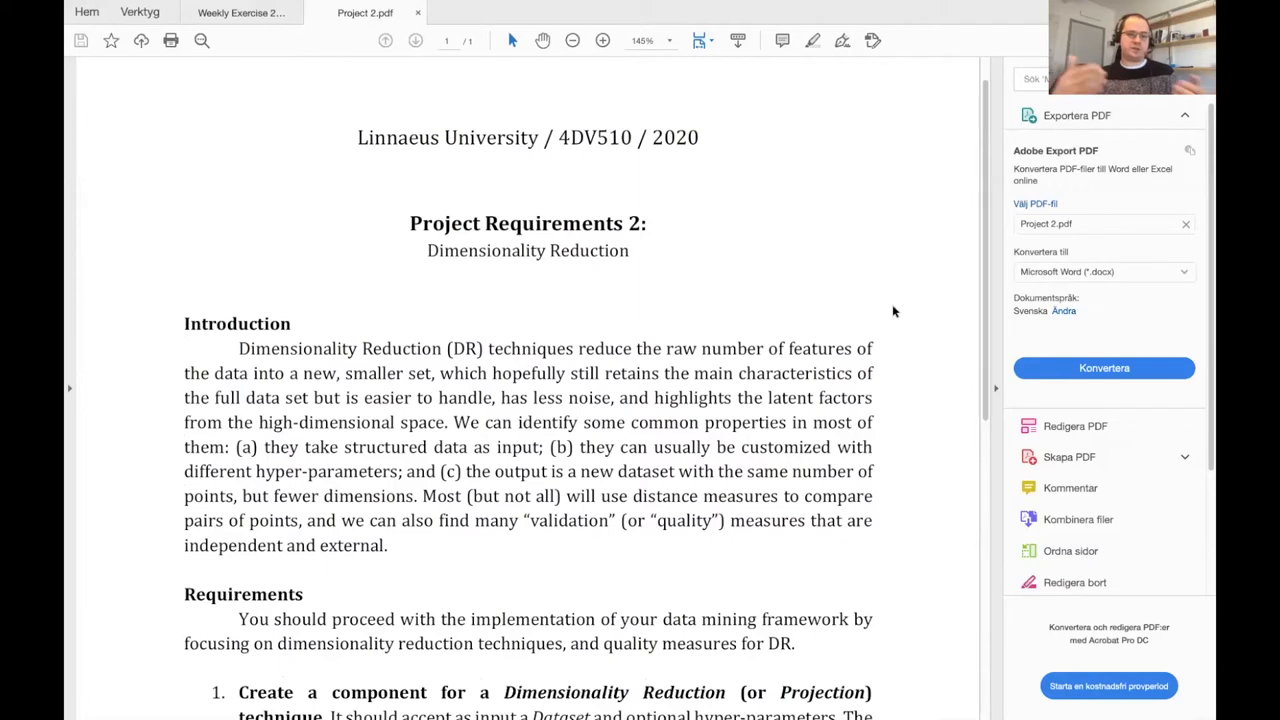
pyautogui.moveTo(920, 353)
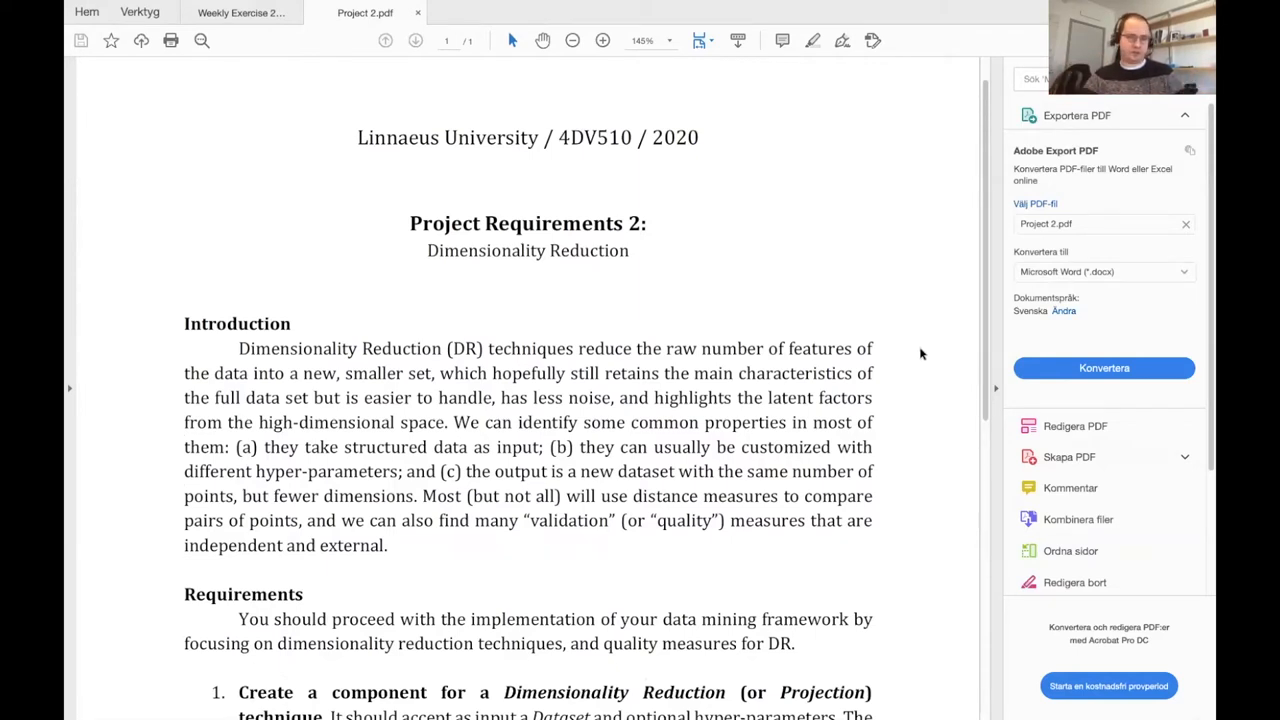
pyautogui.scroll(-3)
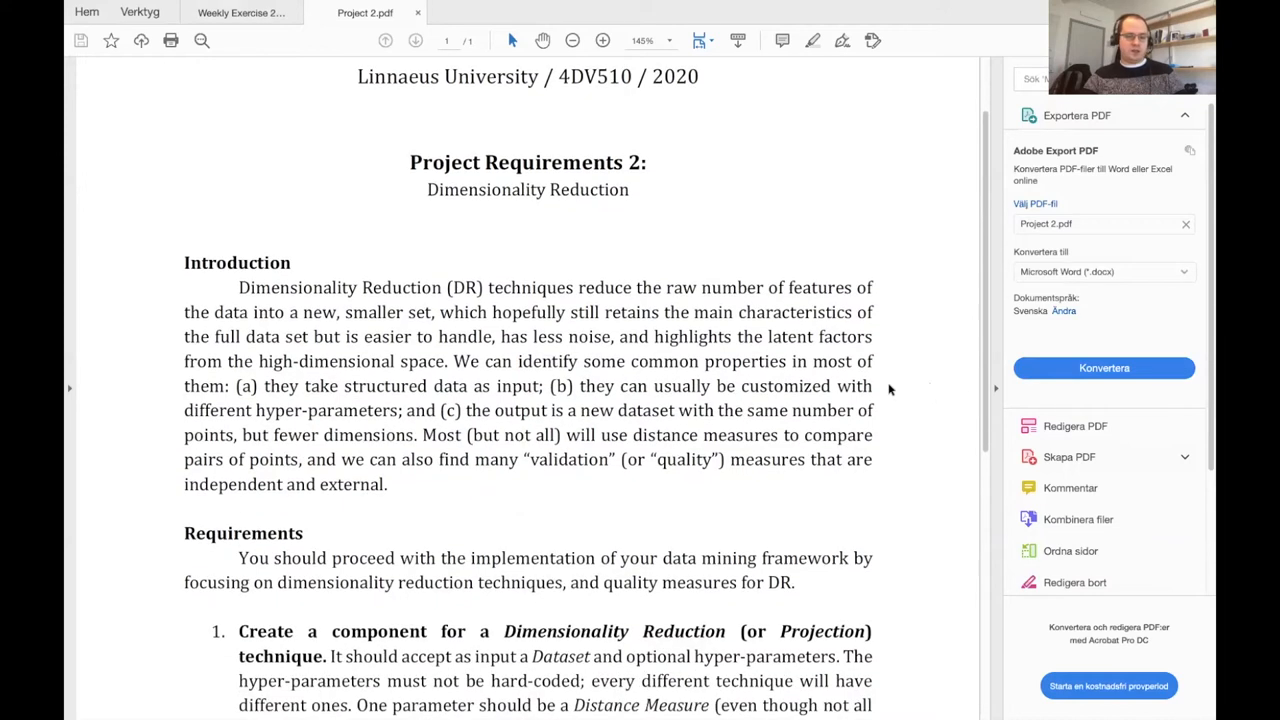
pyautogui.scroll(-3)
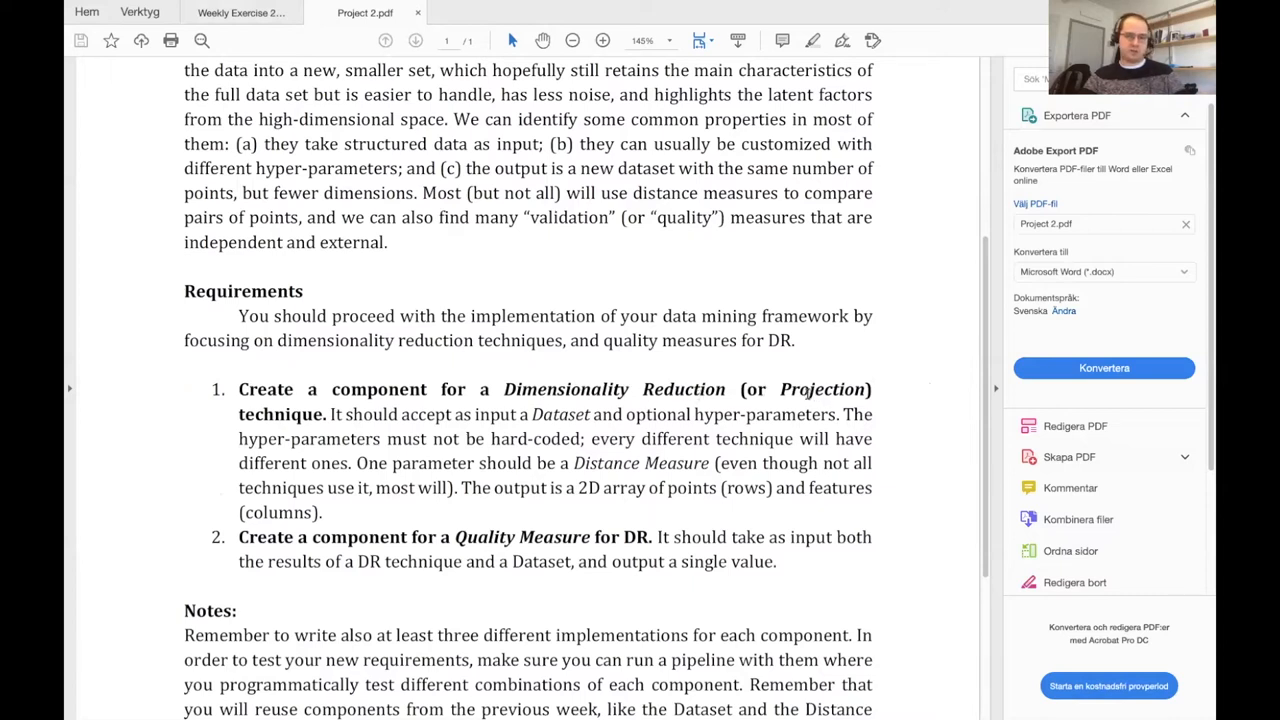
pyautogui.moveTo(347, 450)
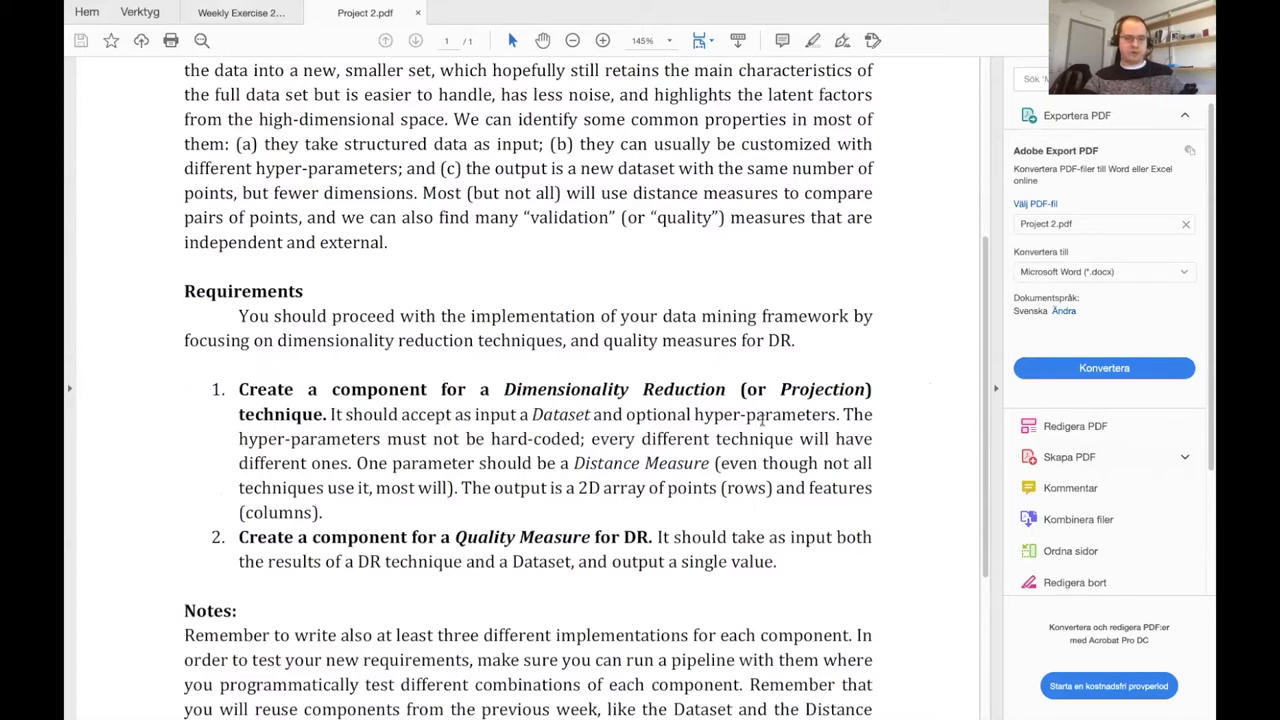
pyautogui.moveTo(414, 455)
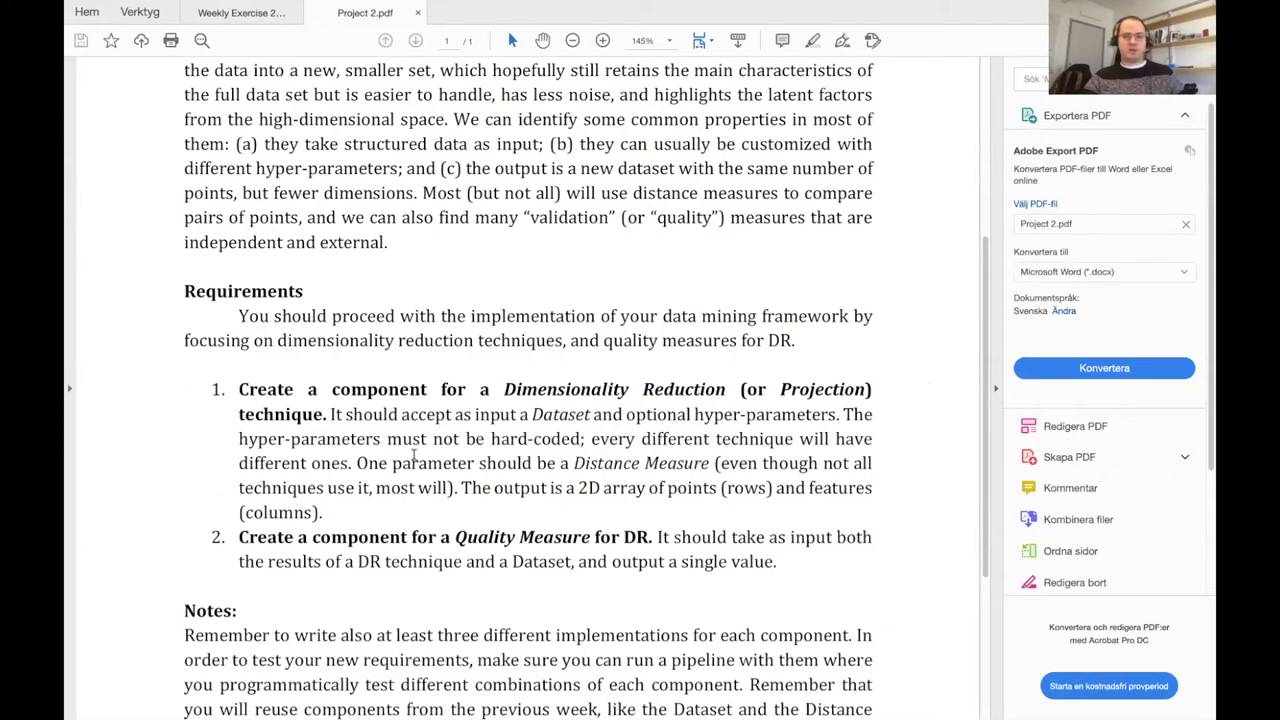
pyautogui.scroll(-3)
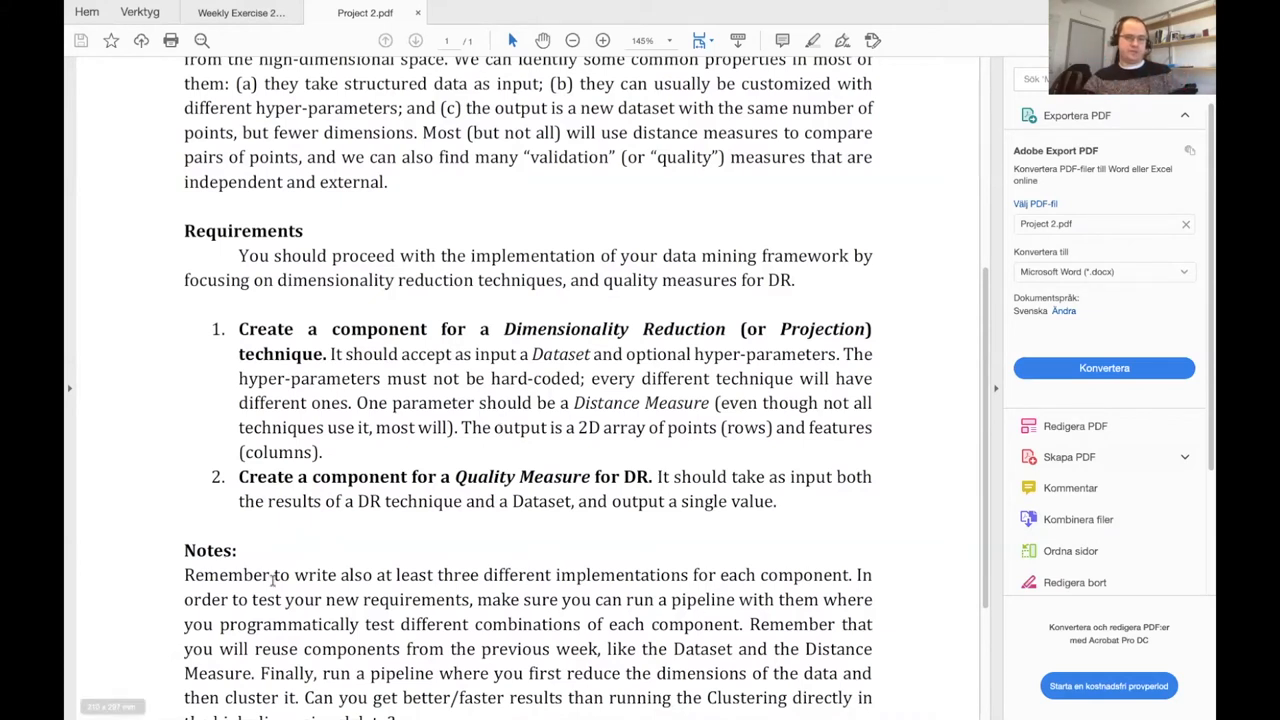
pyautogui.scroll(3)
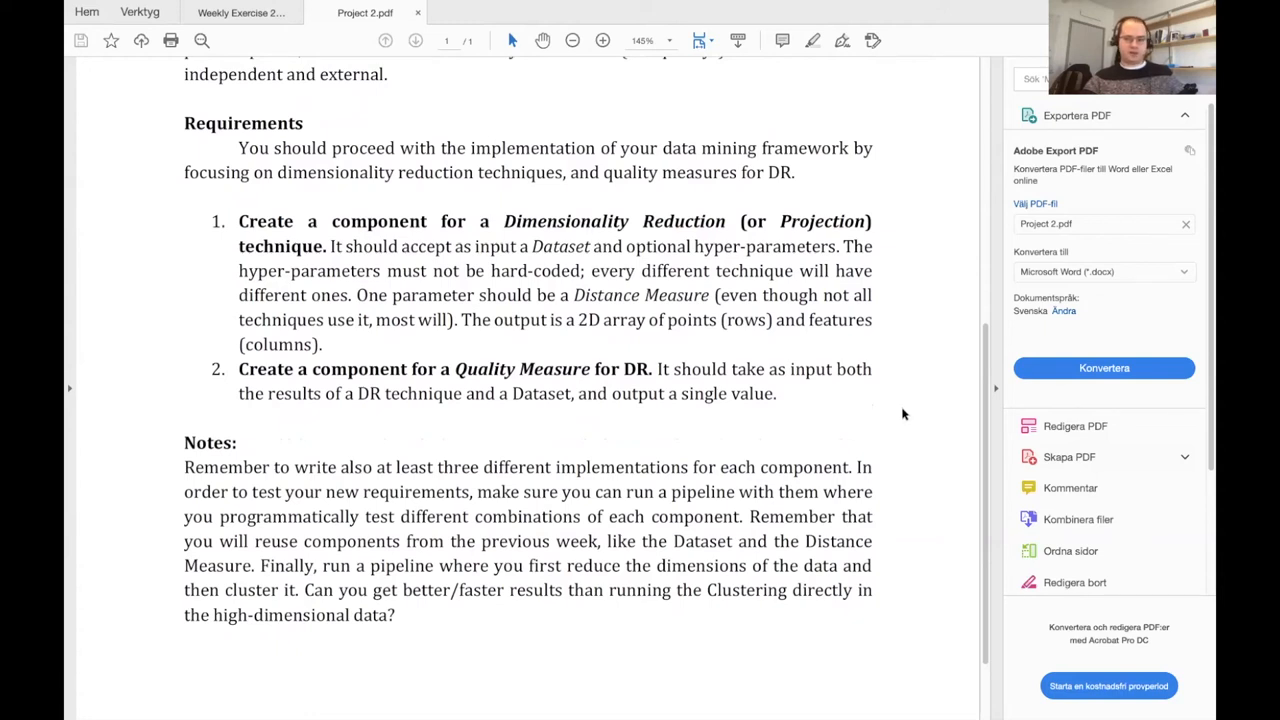
pyautogui.moveTo(878, 415)
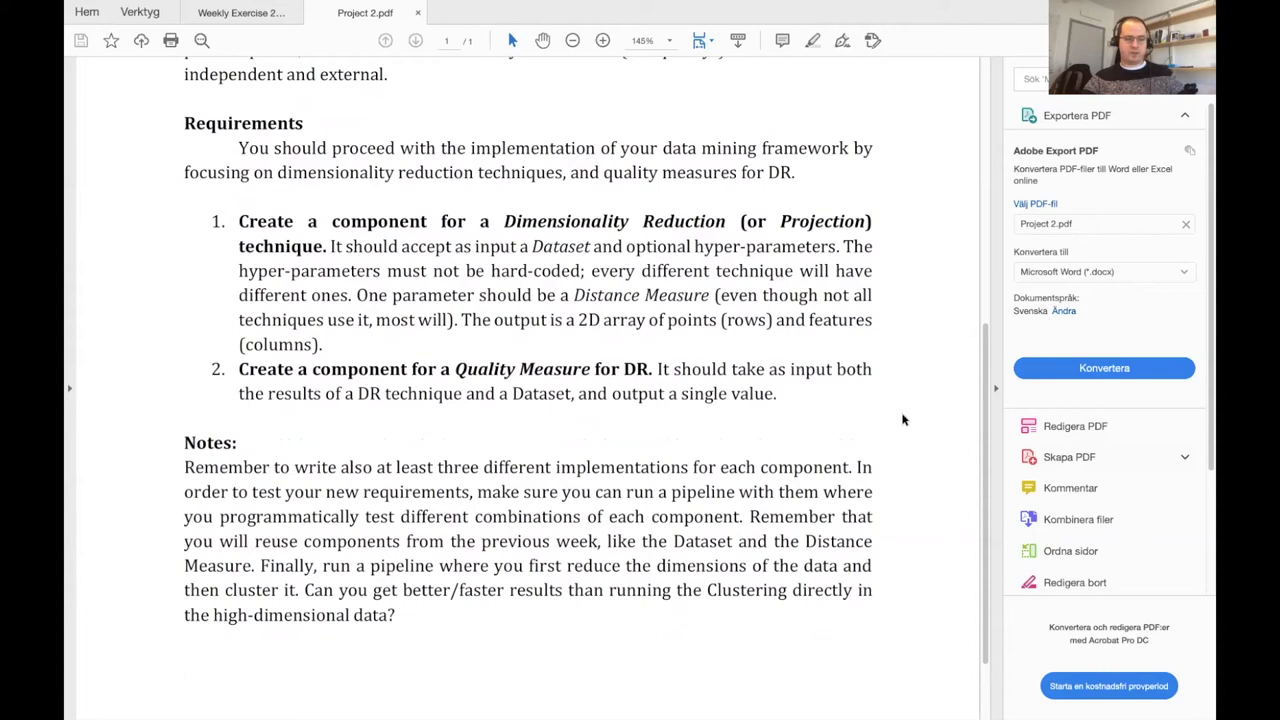
pyautogui.scroll(3)
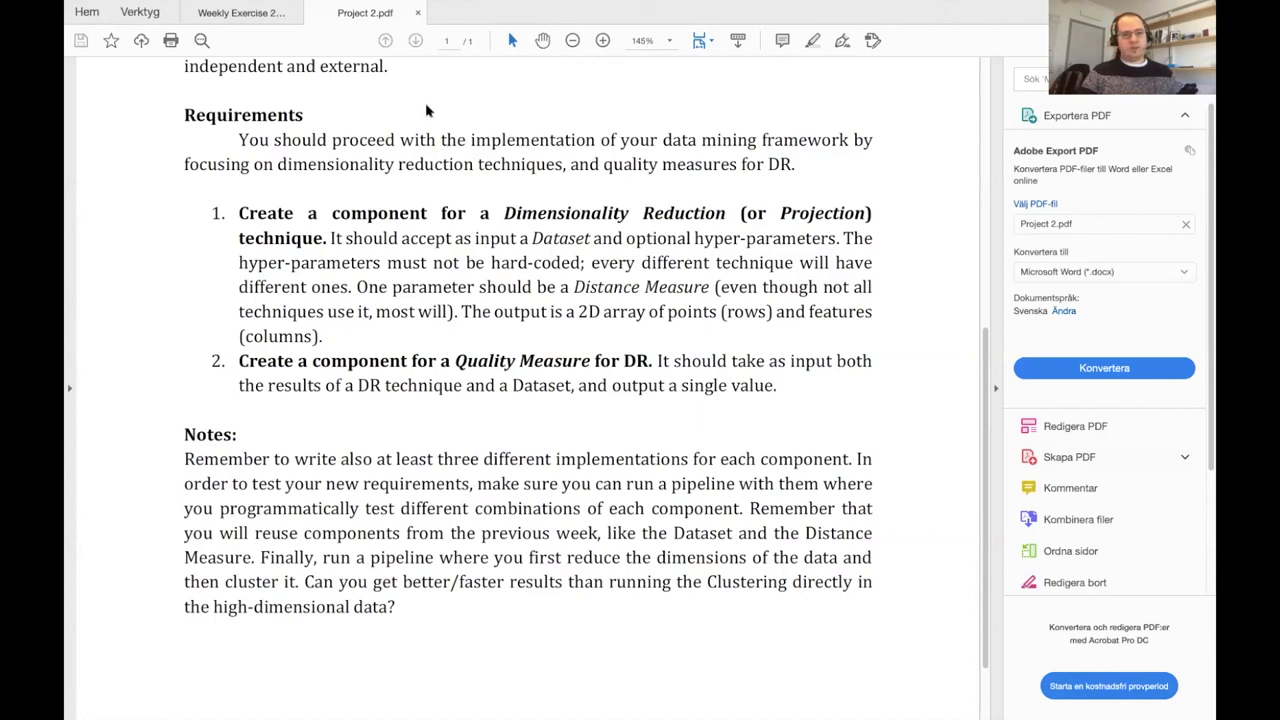
pyautogui.moveTo(791, 126)
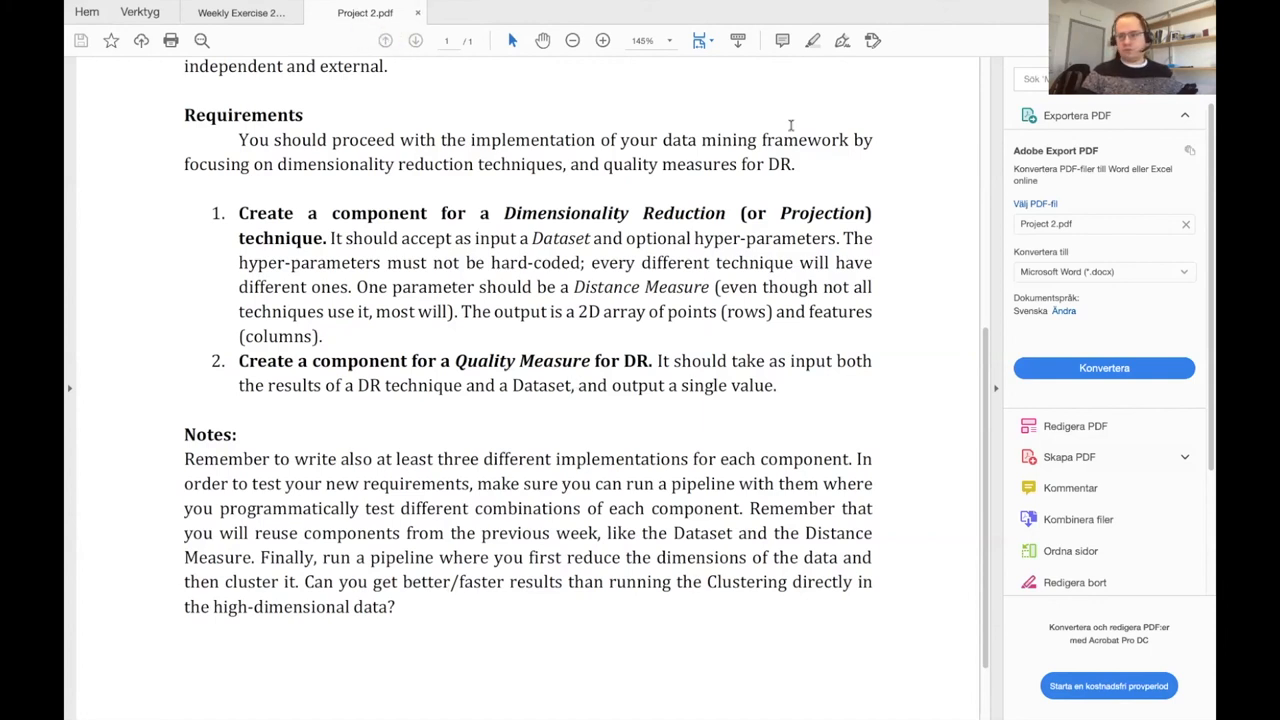